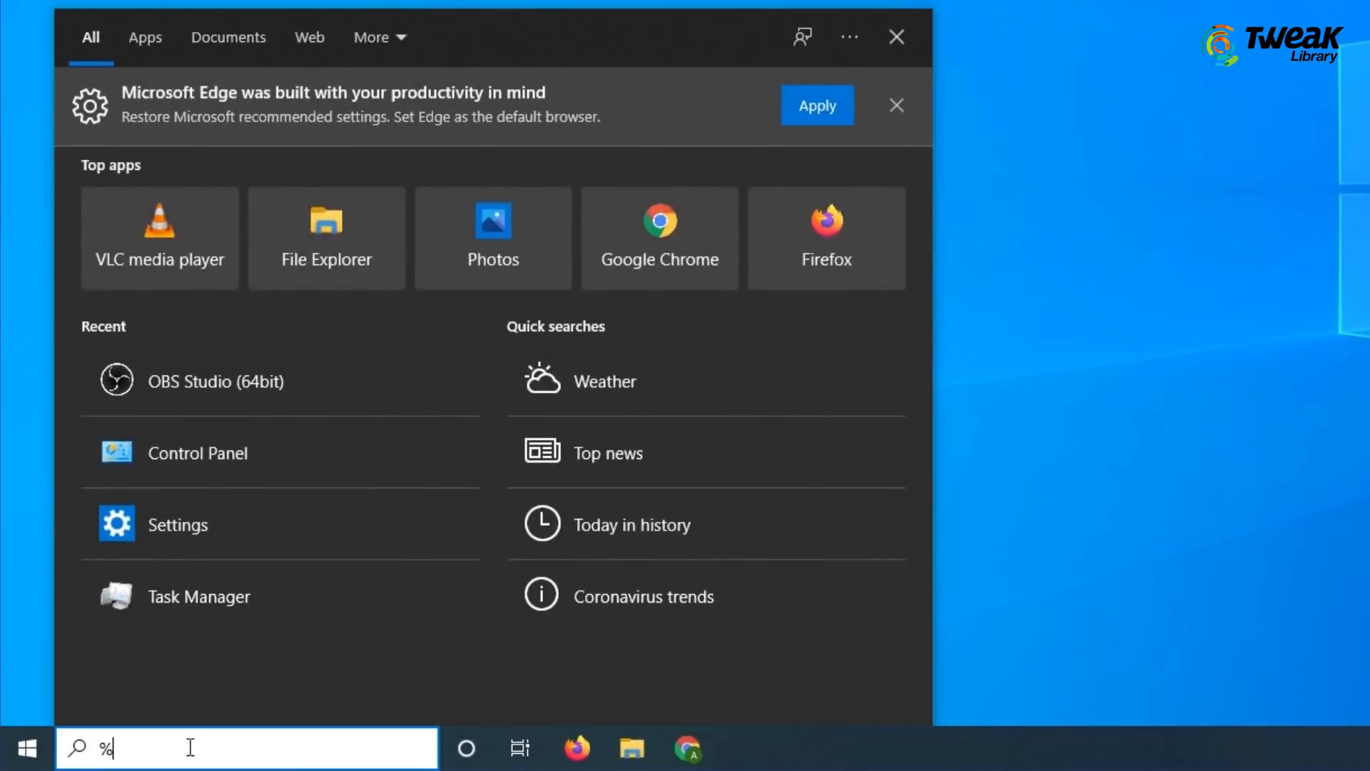
# Search %appdata% to open the AppData Roaming folder in File Explorer
pyautogui.write('appdata%')
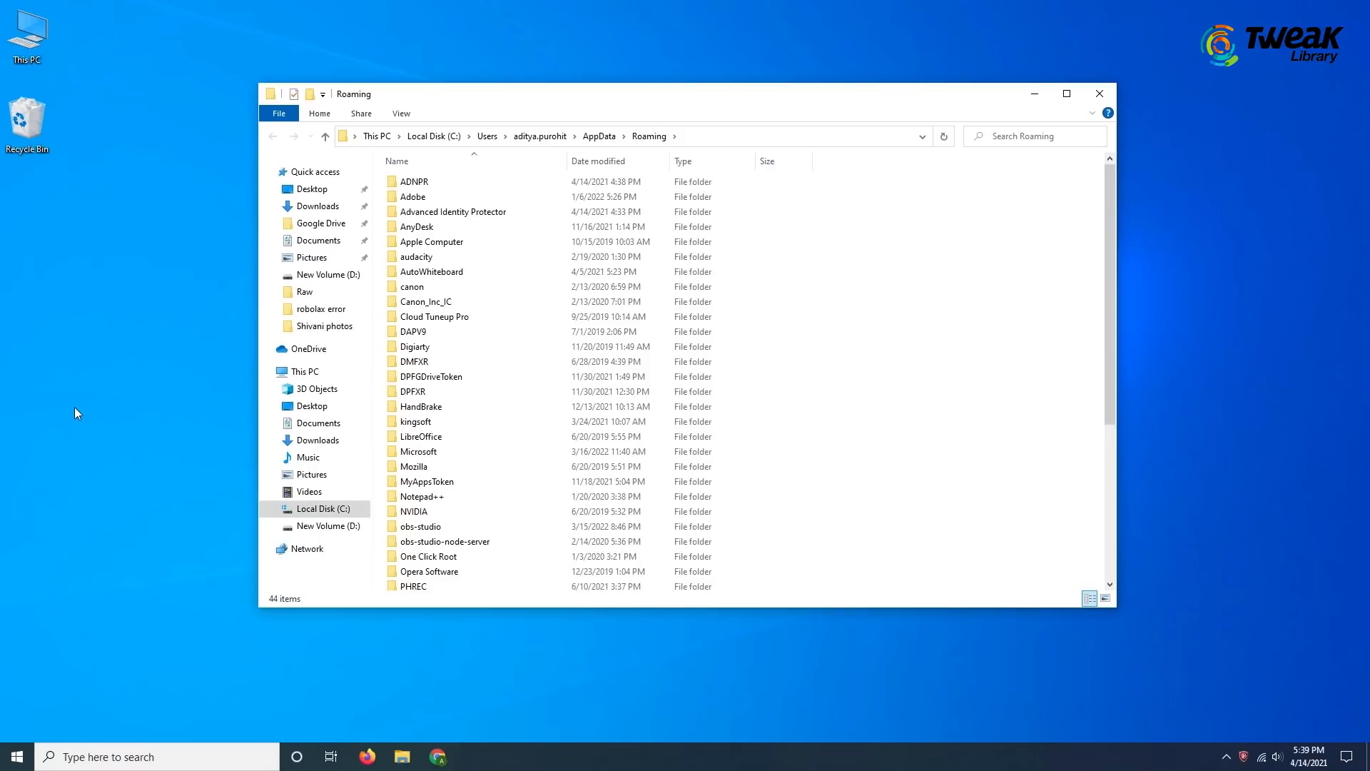
# Permanently delete AnalyticsSettings, frm.cfg and GlobalBasicSettings_13 from AppData\Local\Roblox
pyautogui.click(599, 136)
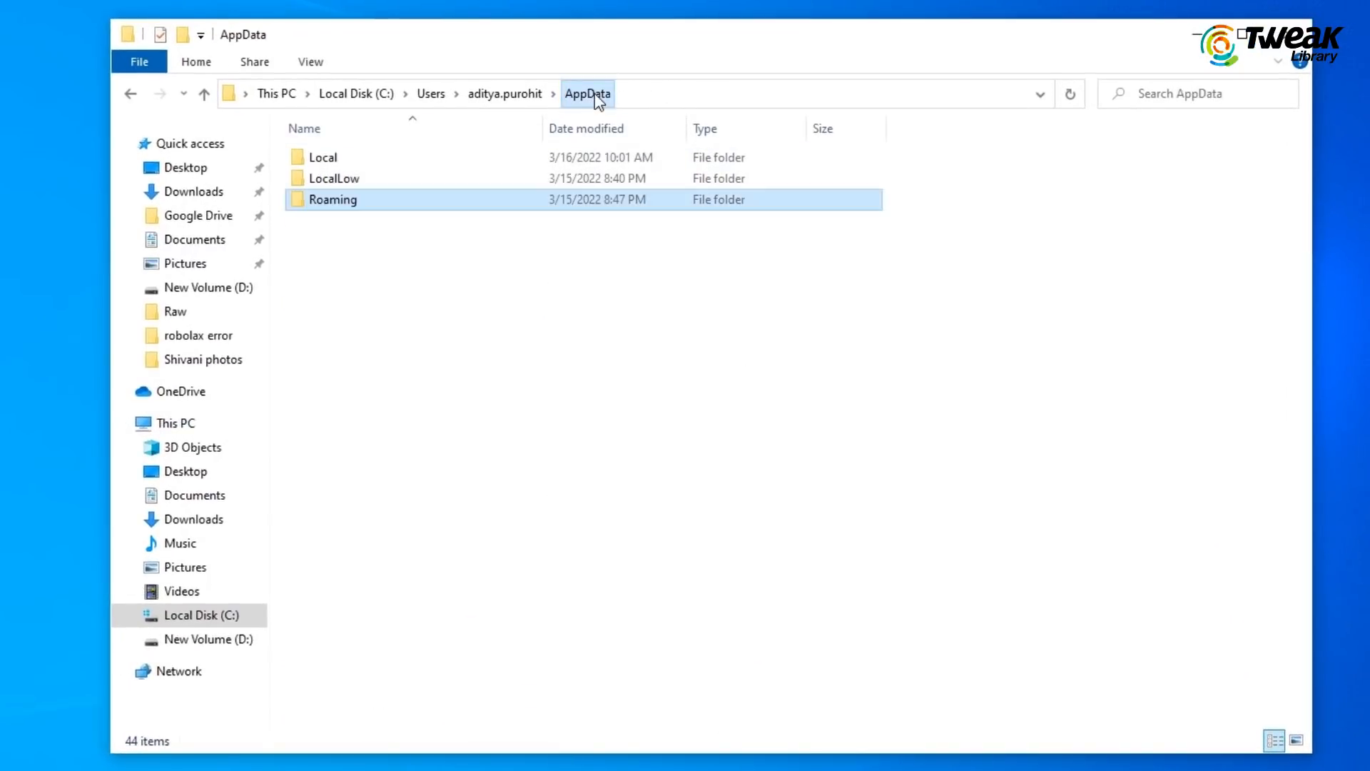
pyautogui.click(322, 157)
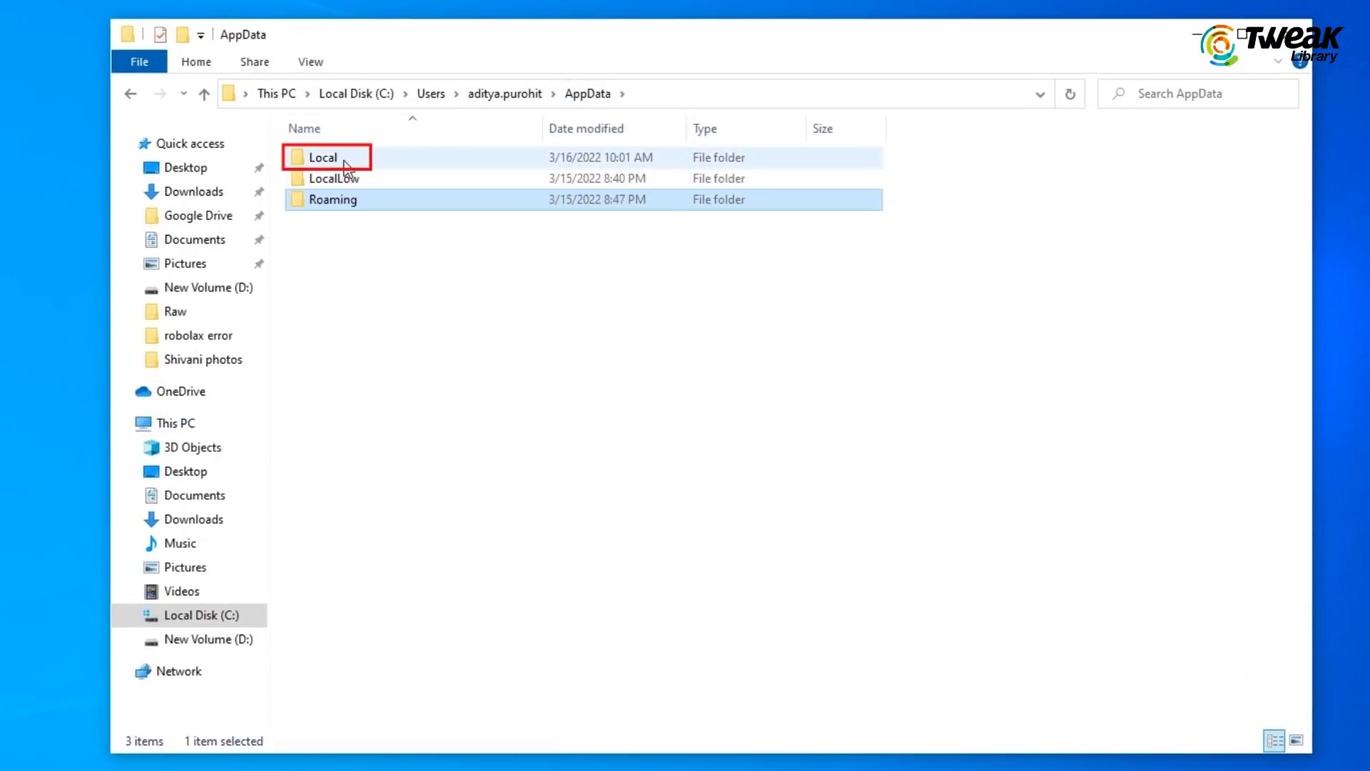
pyautogui.doubleClick(323, 157)
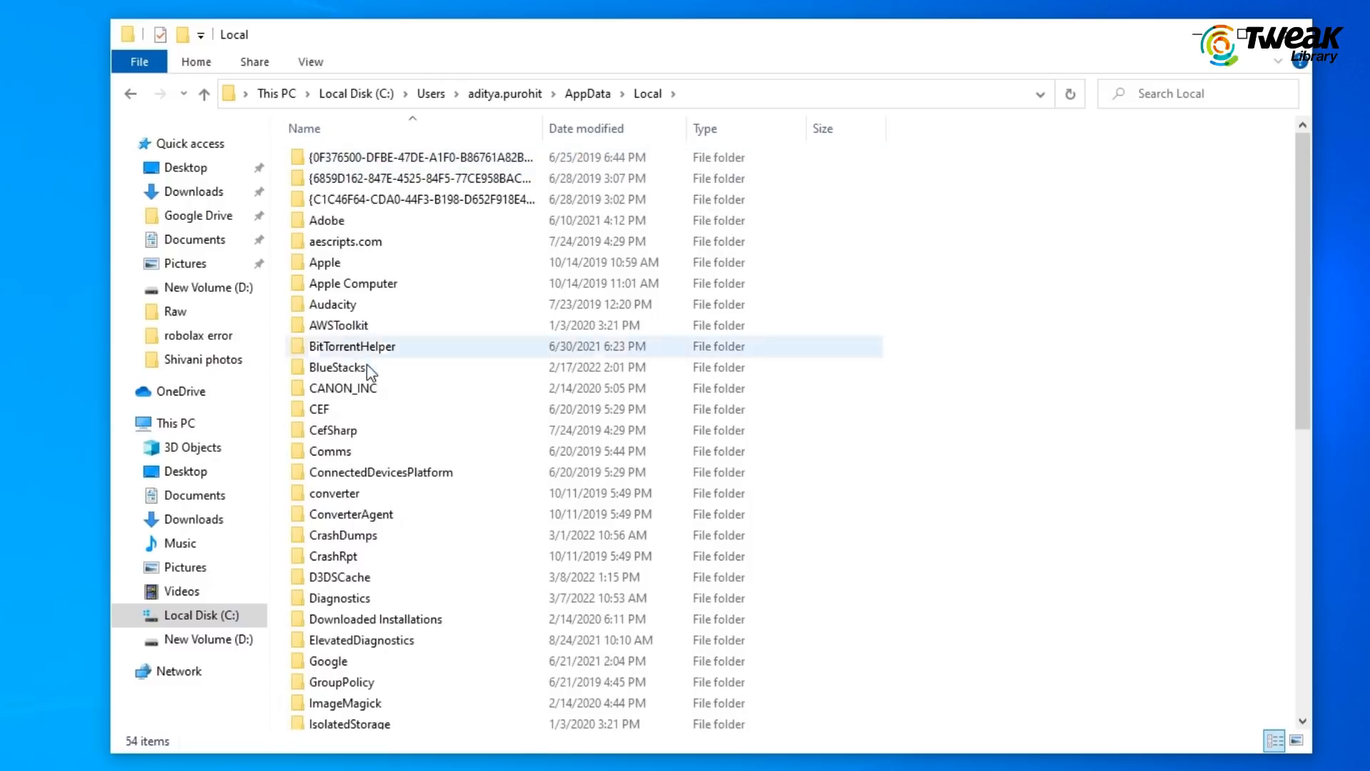
pyautogui.scroll(-3)
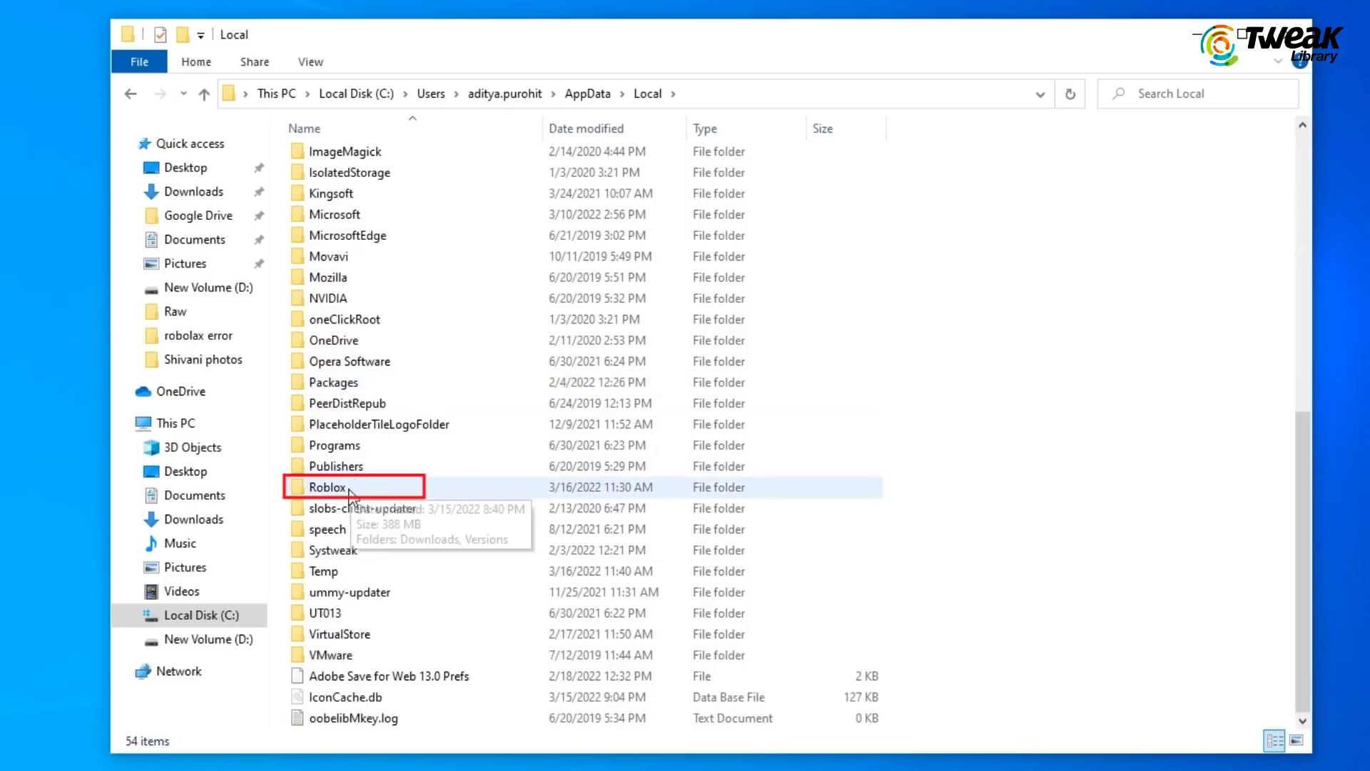
pyautogui.doubleClick(326, 486)
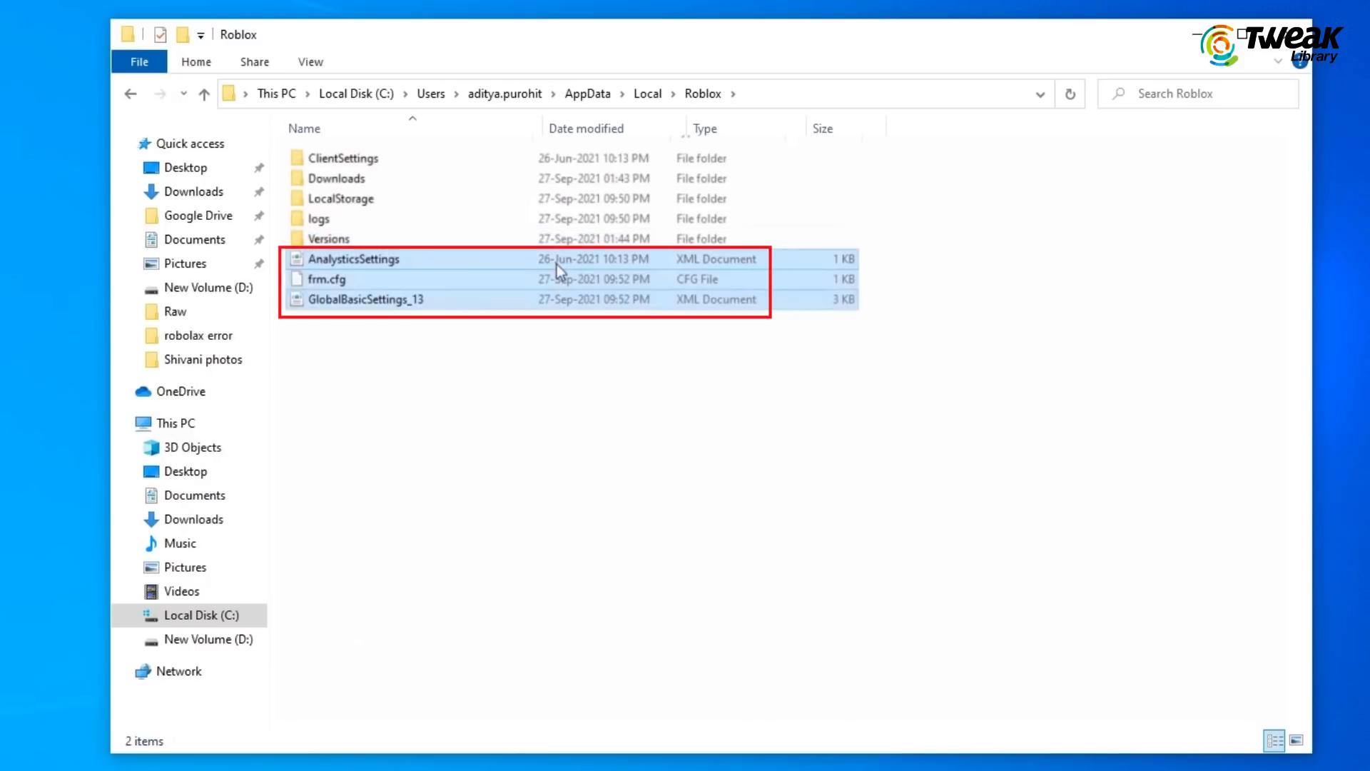
pyautogui.press('Delete')
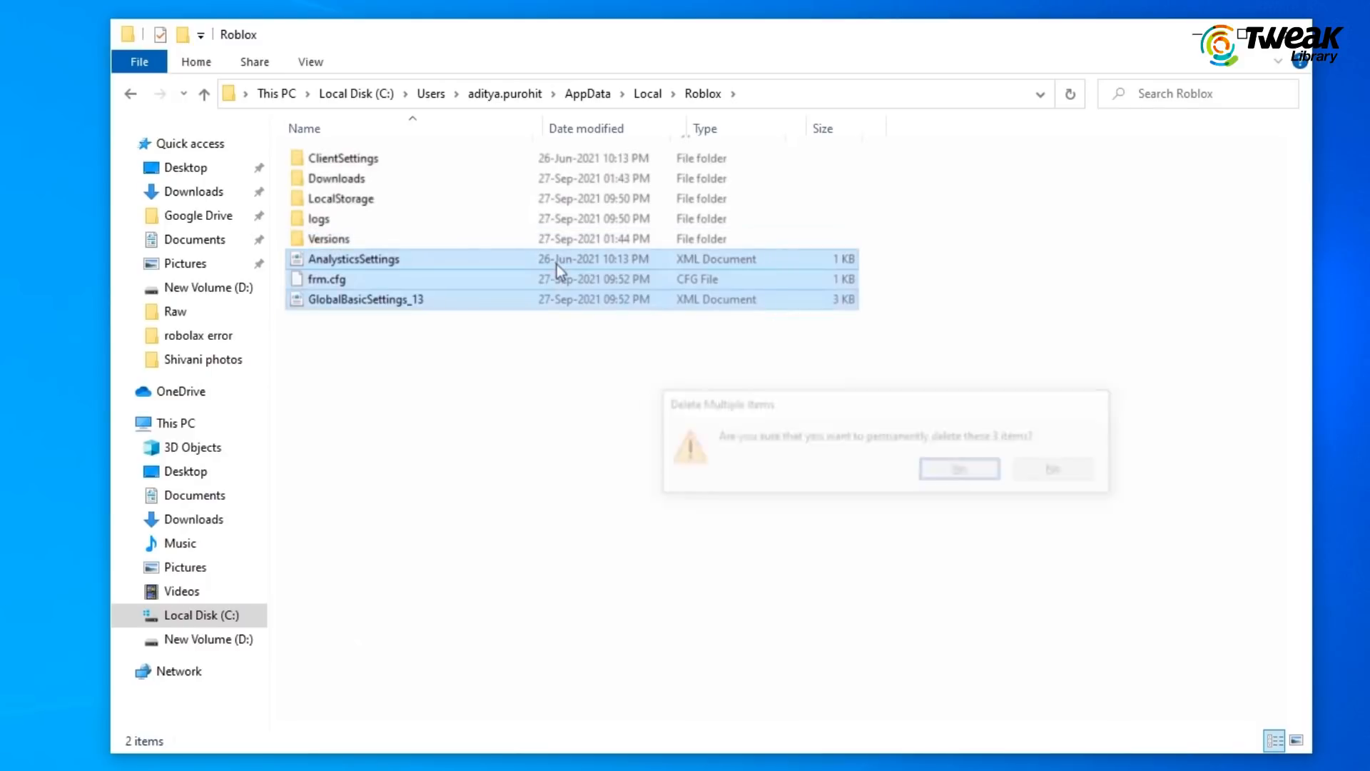
pyautogui.click(958, 468)
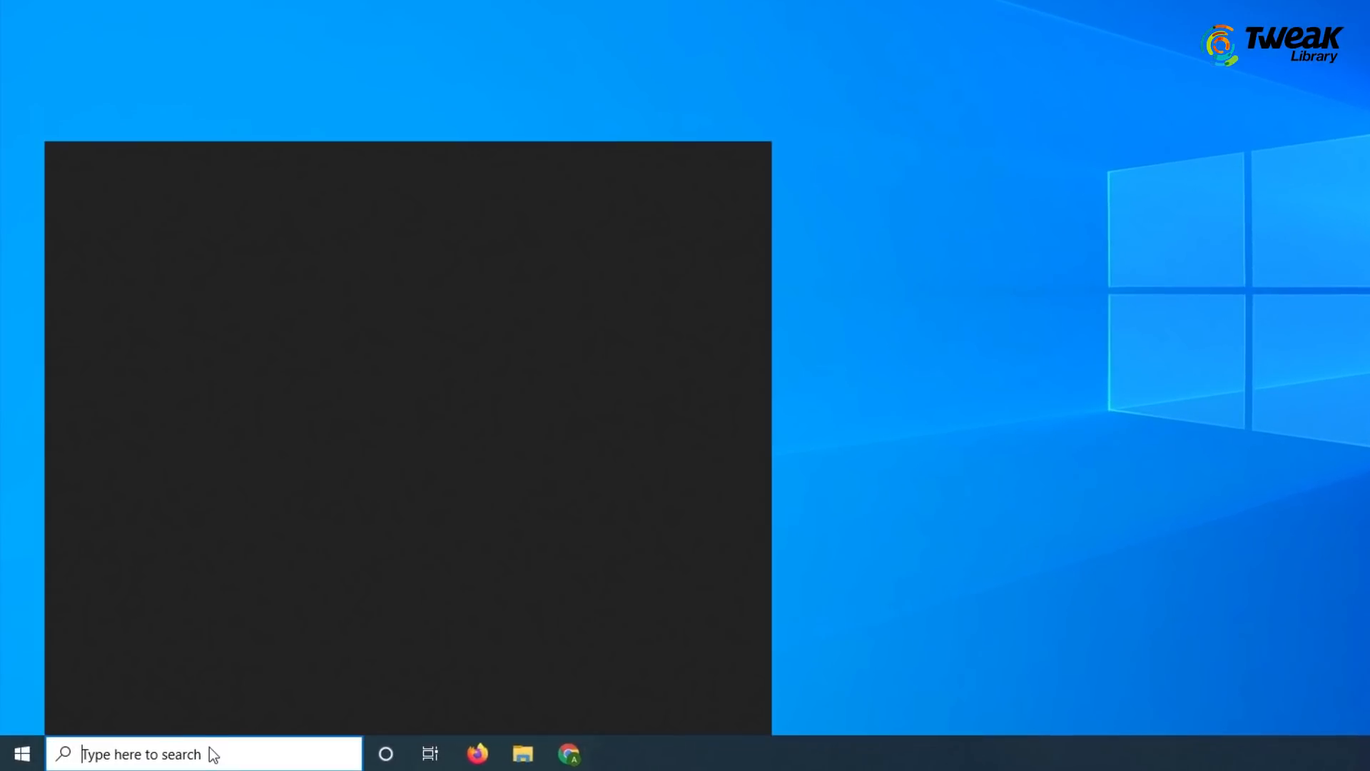
# Search cmd and run Command Prompt as administrator
pyautogui.write('cmd')
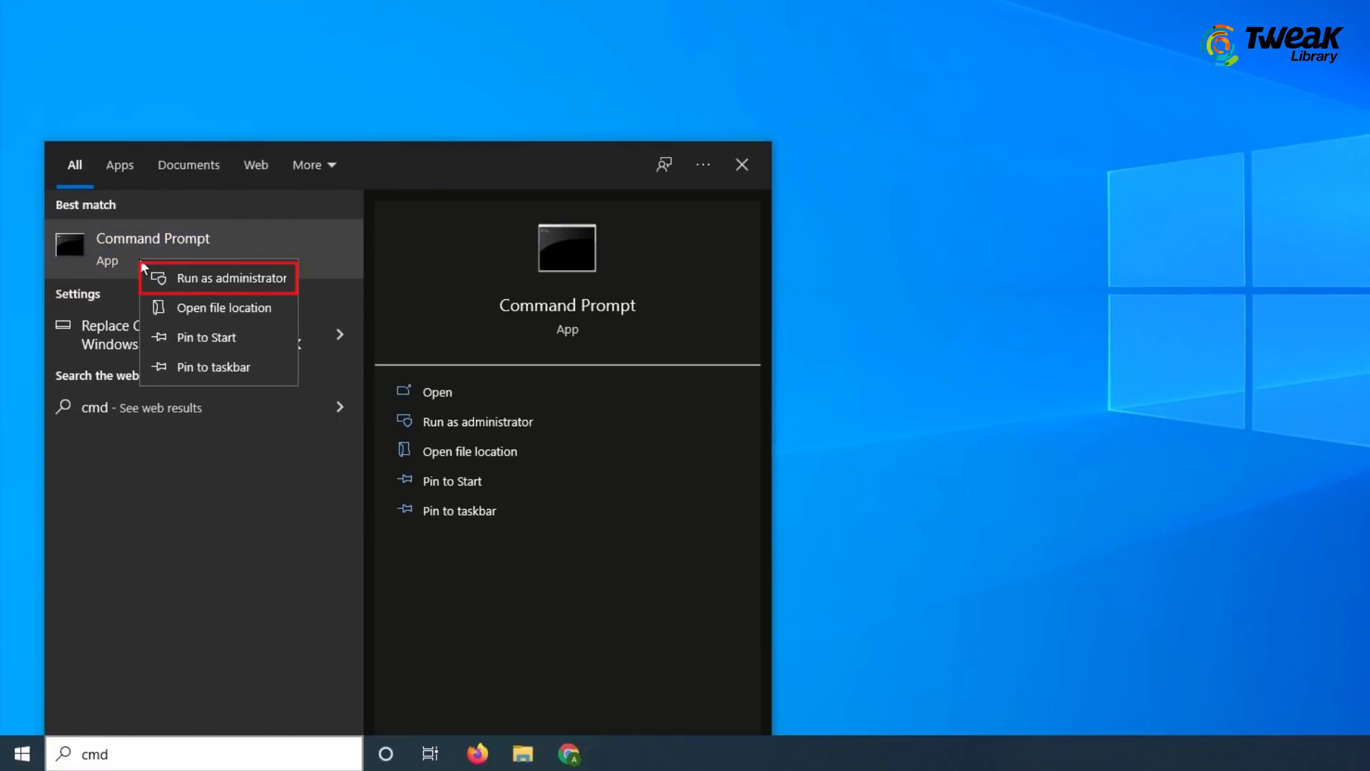
pyautogui.moveTo(197, 287)
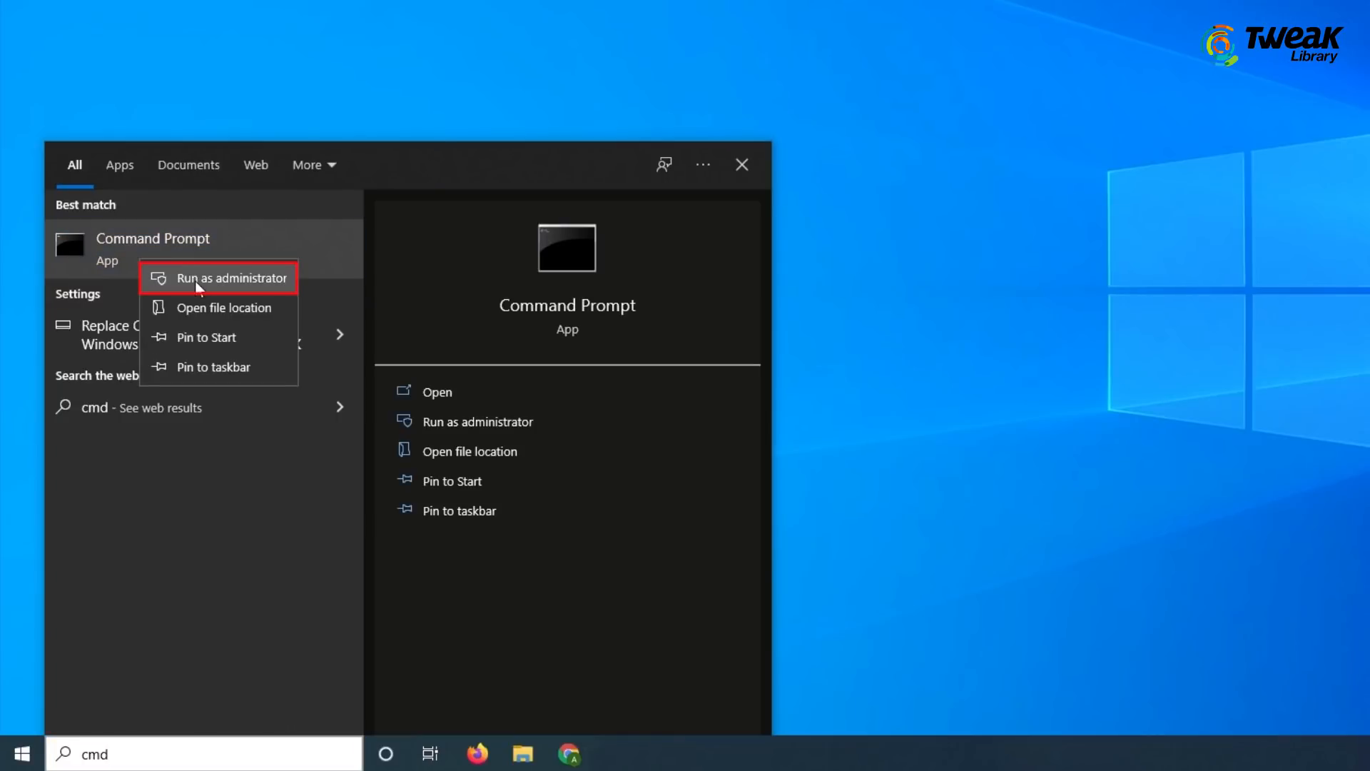
pyautogui.click(219, 278)
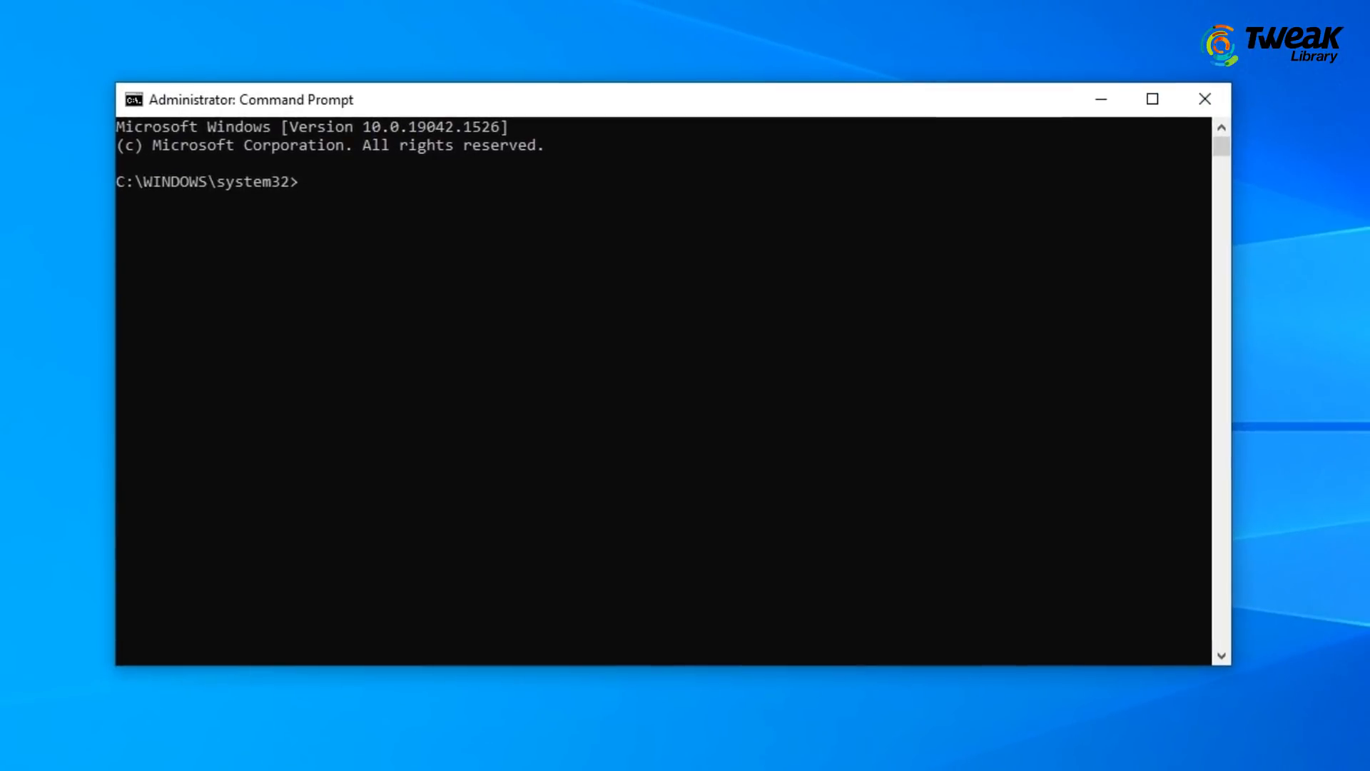
# Run ipconfig/flushdns and netsh winsock reset, close Command Prompt, then search Control Panel
pyautogui.write('ipconfig/flushdns')
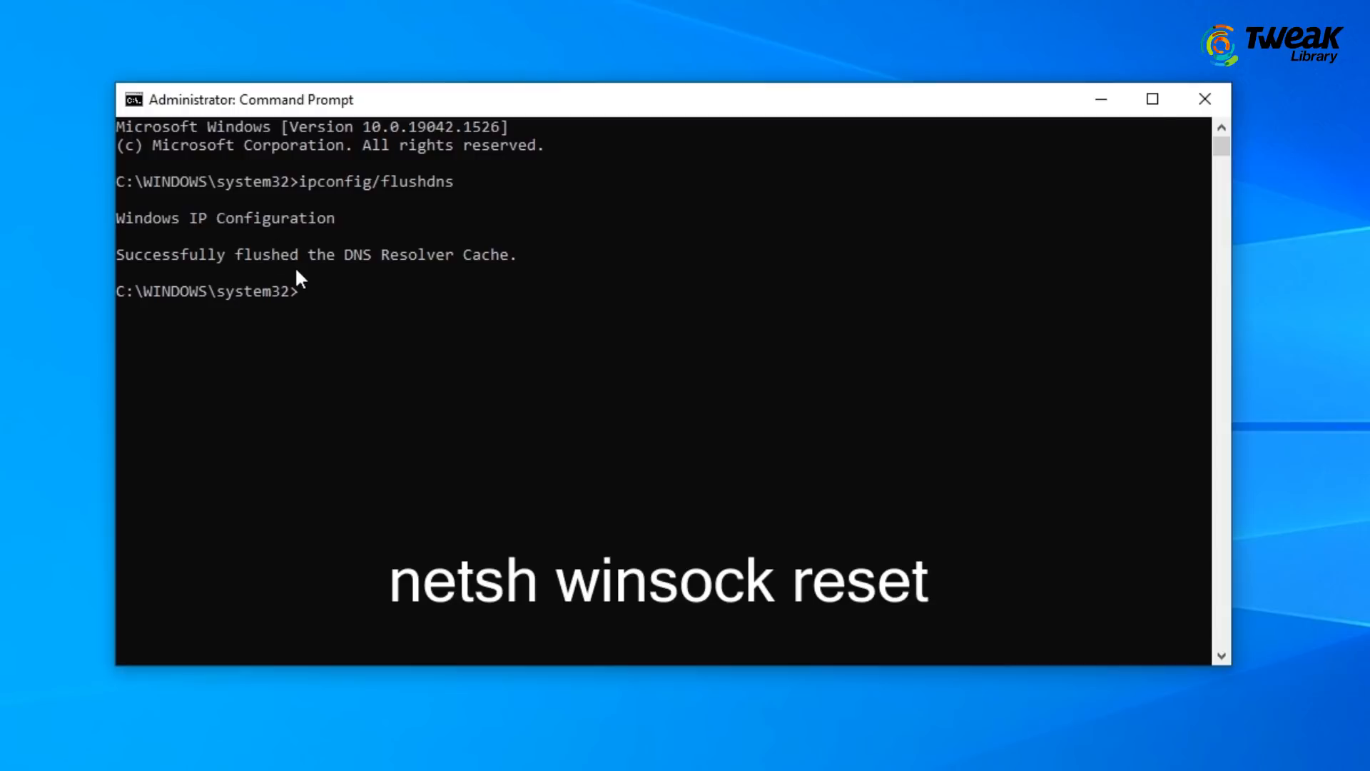
pyautogui.write('netsh winsock reset')
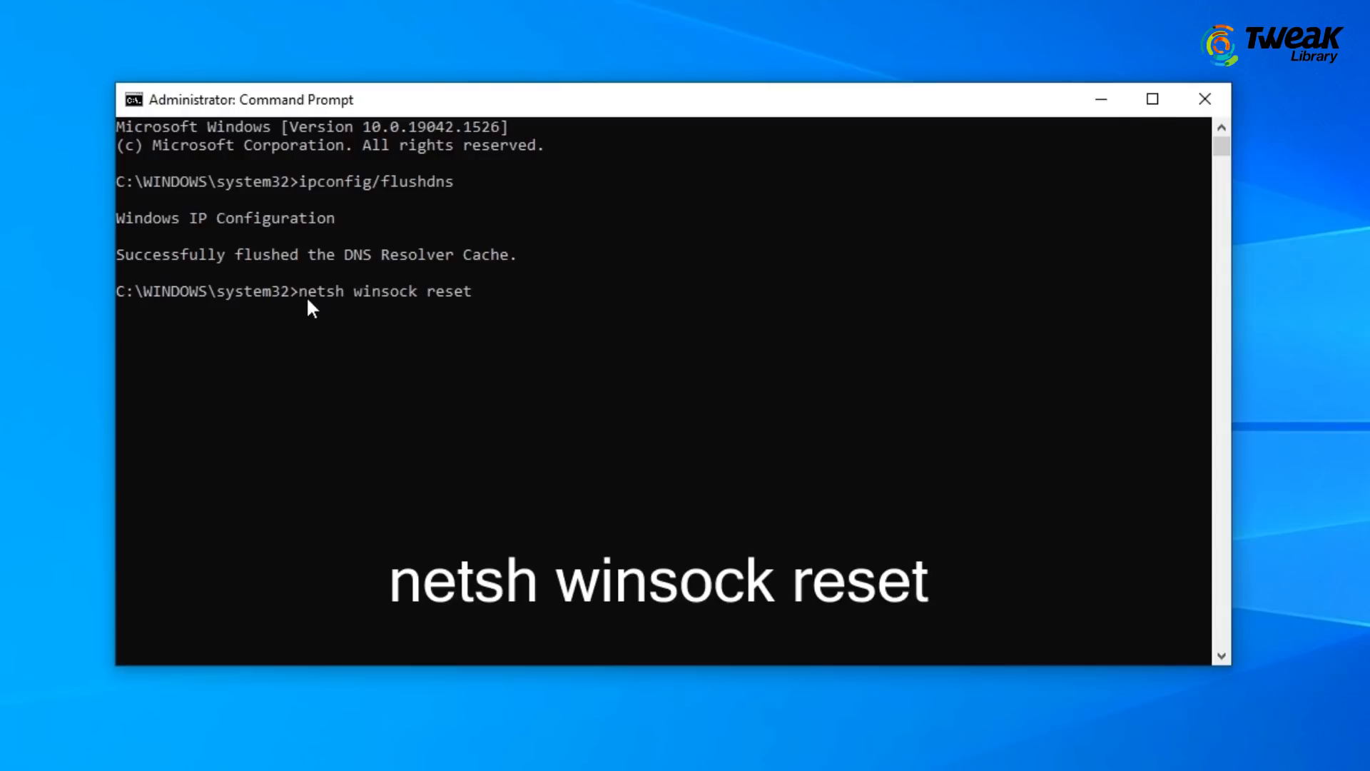
pyautogui.press('Return')
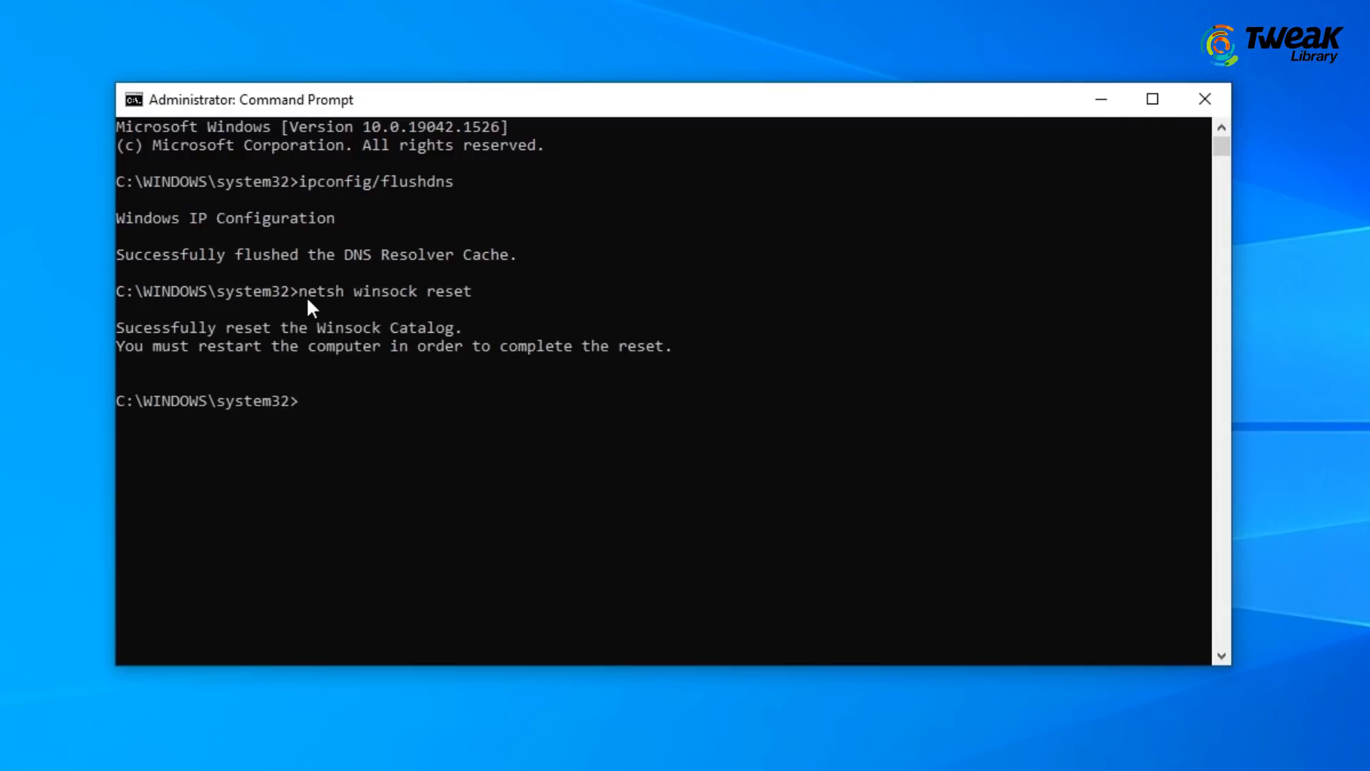
pyautogui.click(1204, 98)
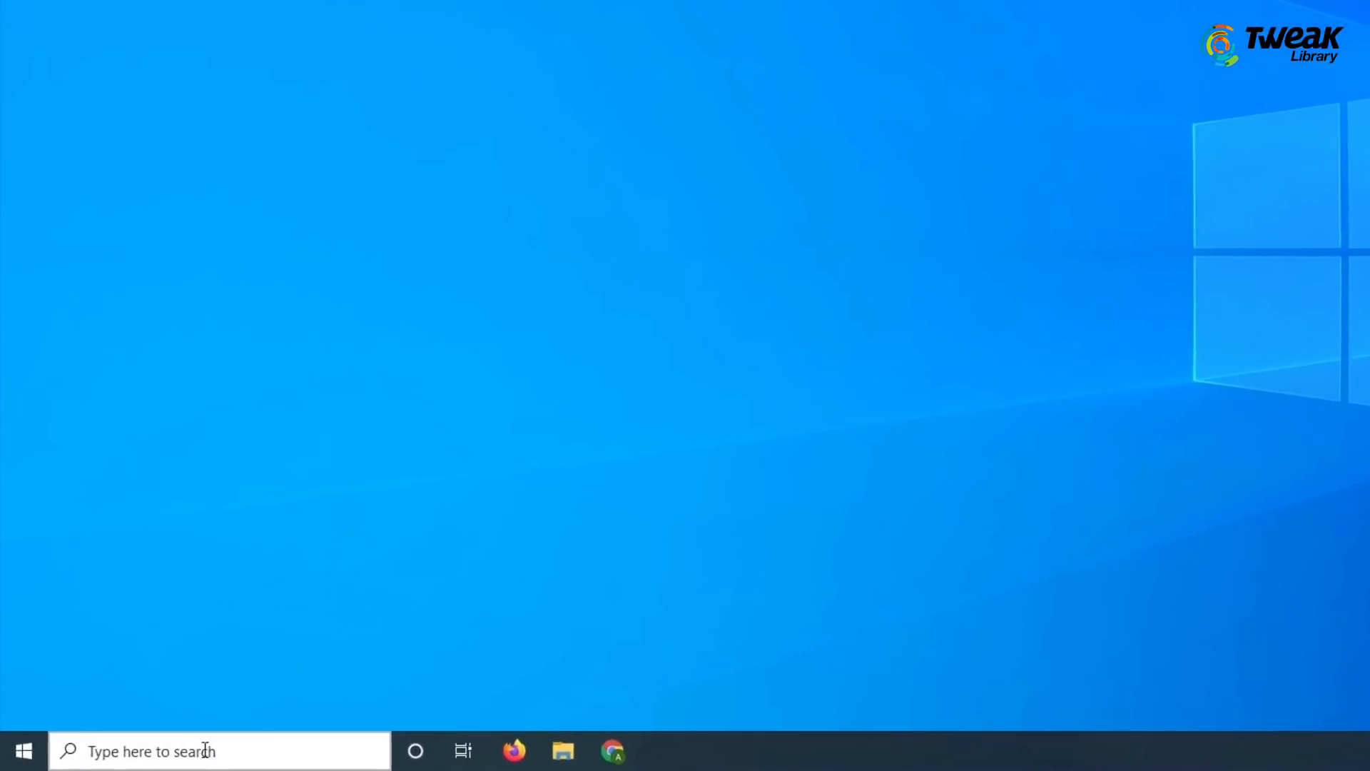
pyautogui.write('control panel')
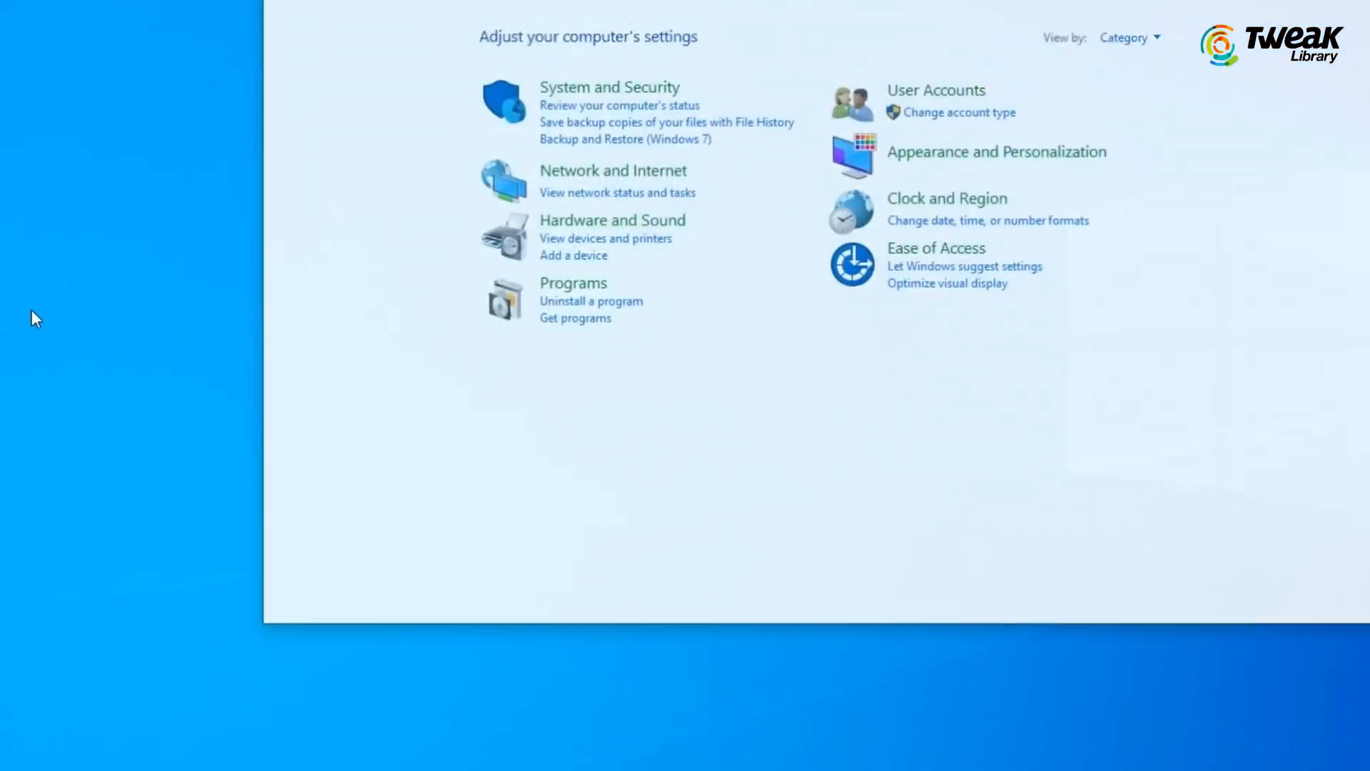
# Go through Network and Internet and Network and Sharing Center to the adapter list
pyautogui.click(612, 170)
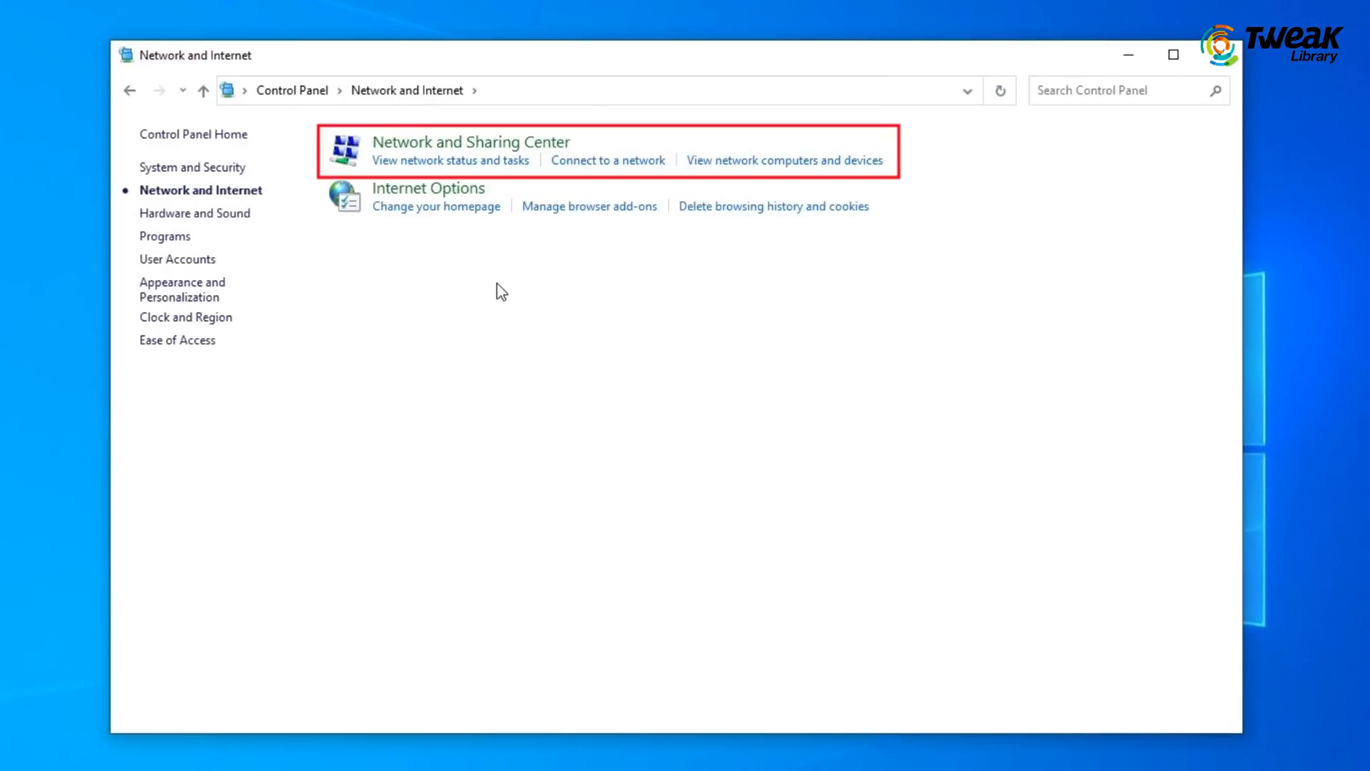
pyautogui.click(470, 141)
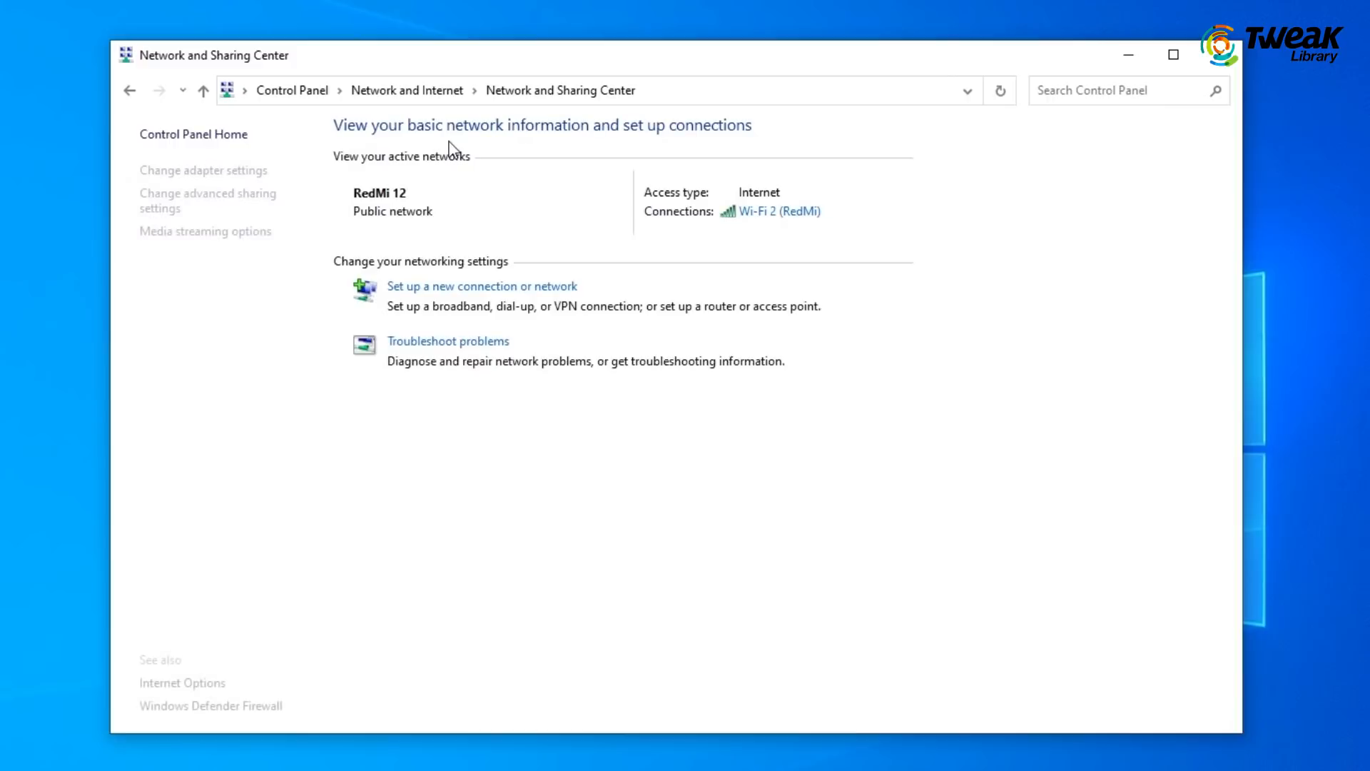
pyautogui.moveTo(207, 170)
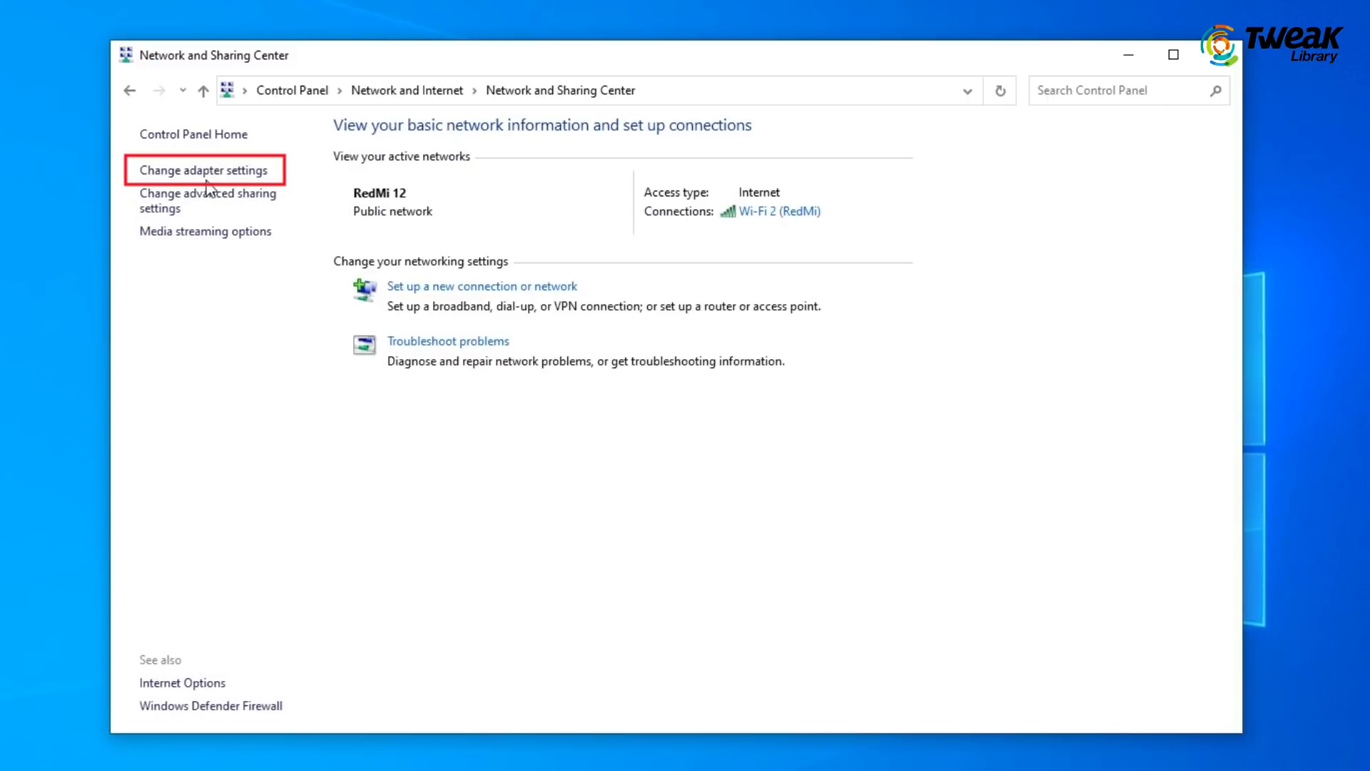
pyautogui.click(207, 170)
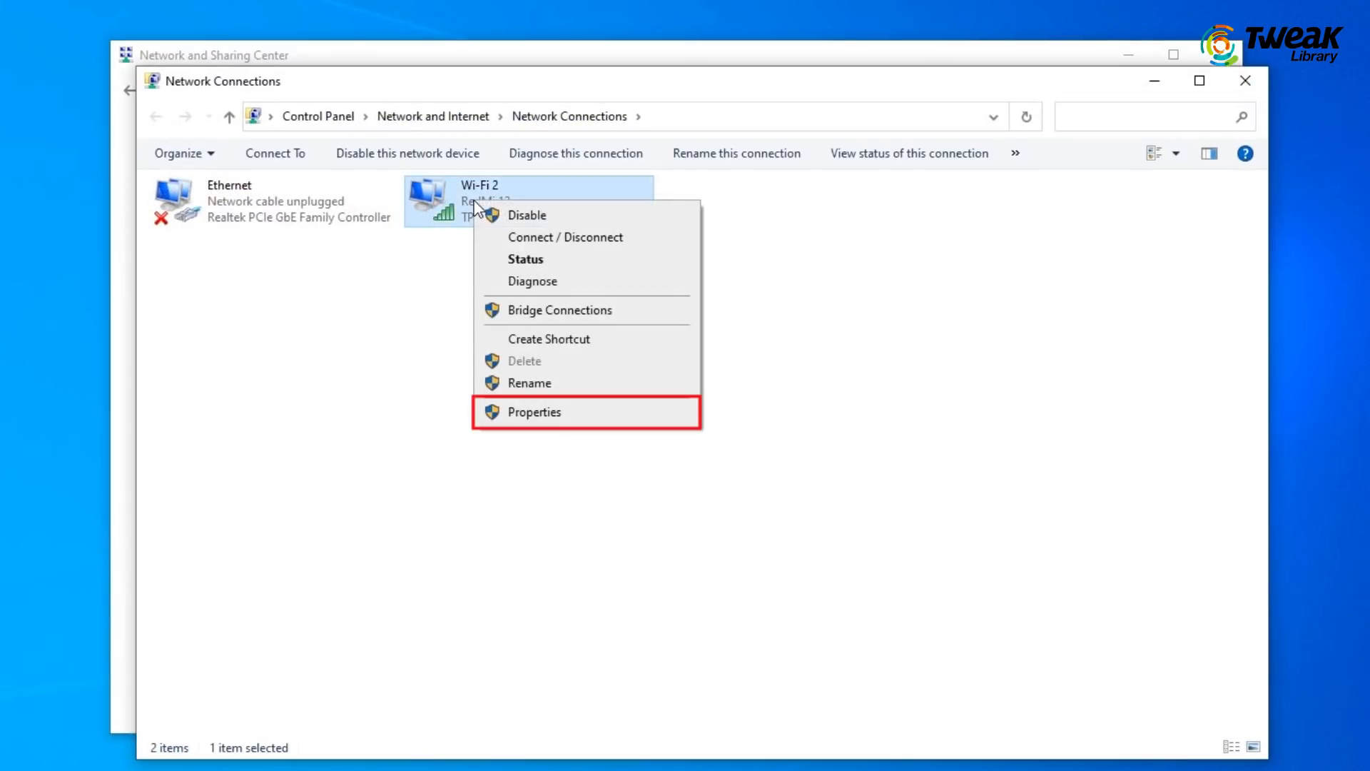
# Give Wi-Fi 2's IPv4 manual DNS servers 8.8.8.8 and 4.4.4.4, and save
pyautogui.click(533, 412)
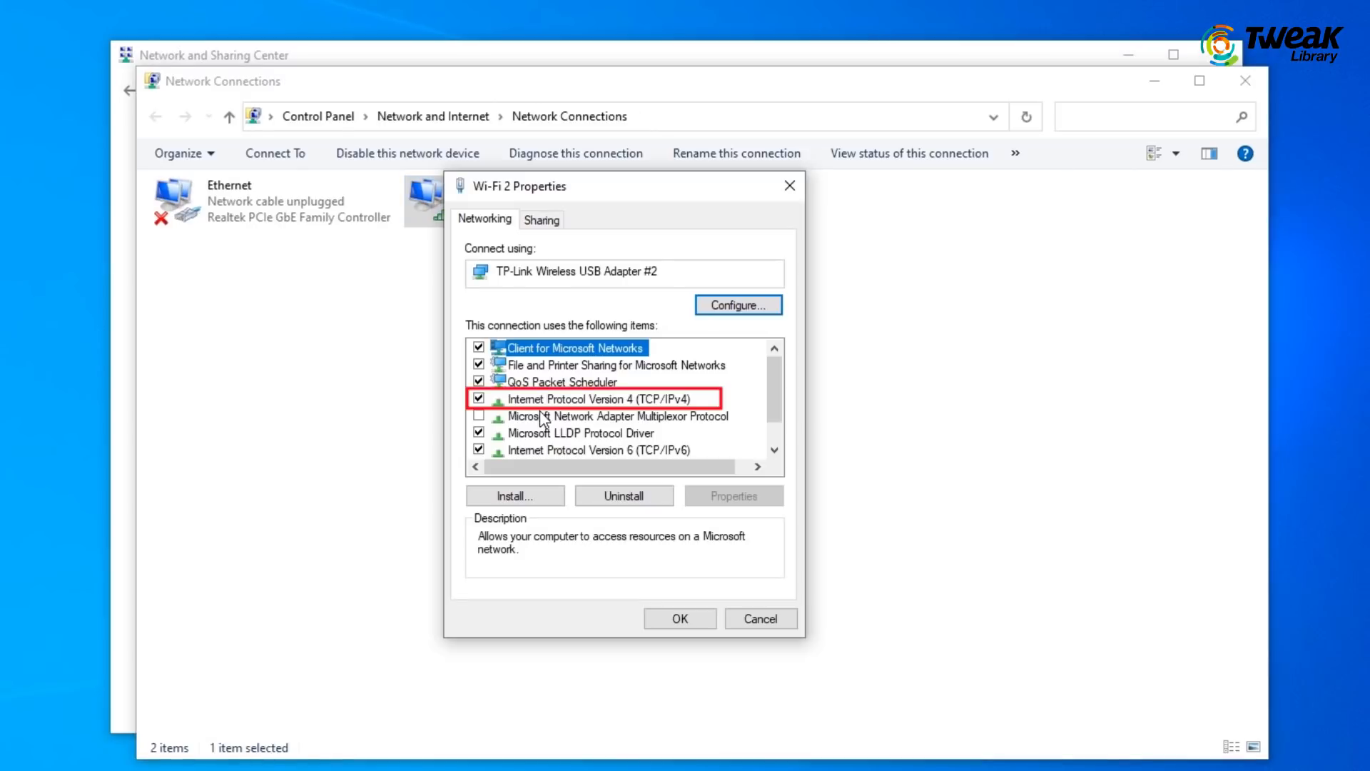
pyautogui.click(600, 398)
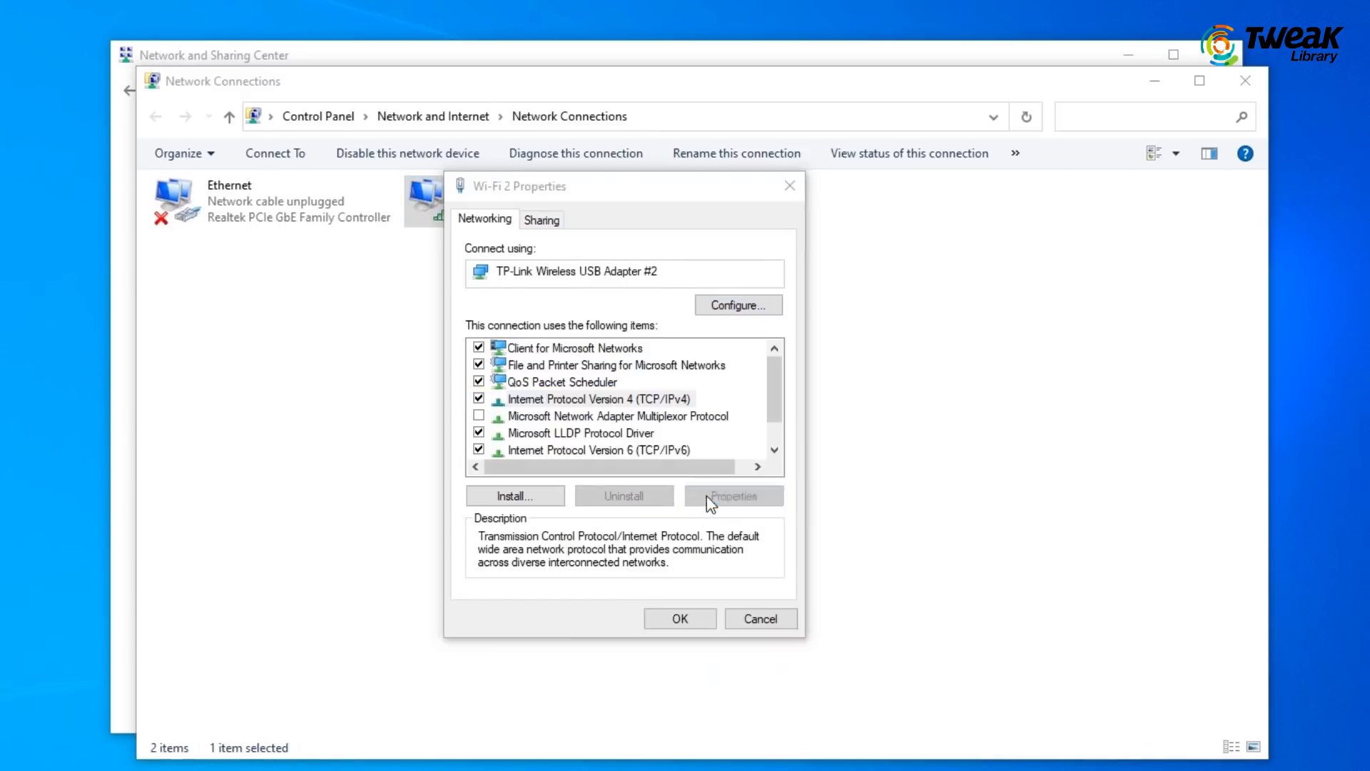
pyautogui.click(732, 495)
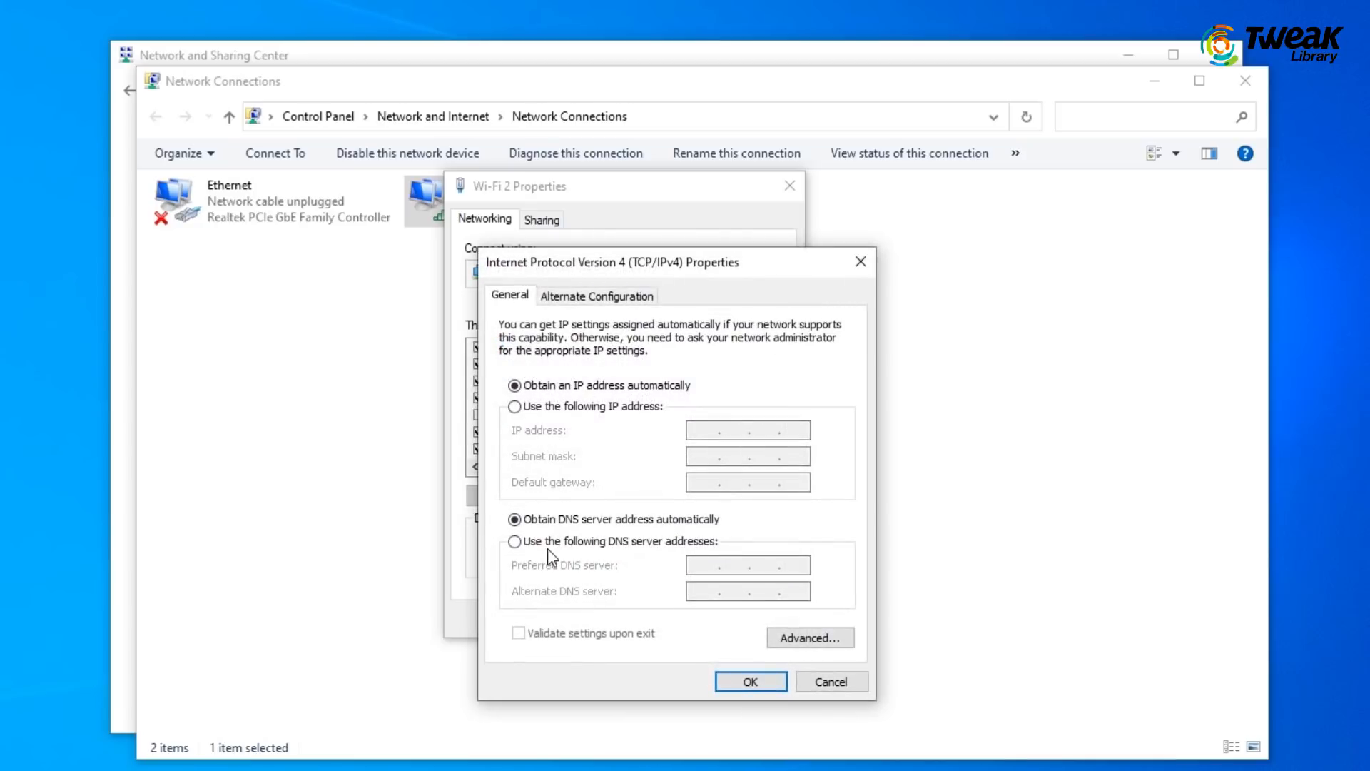
pyautogui.click(514, 541)
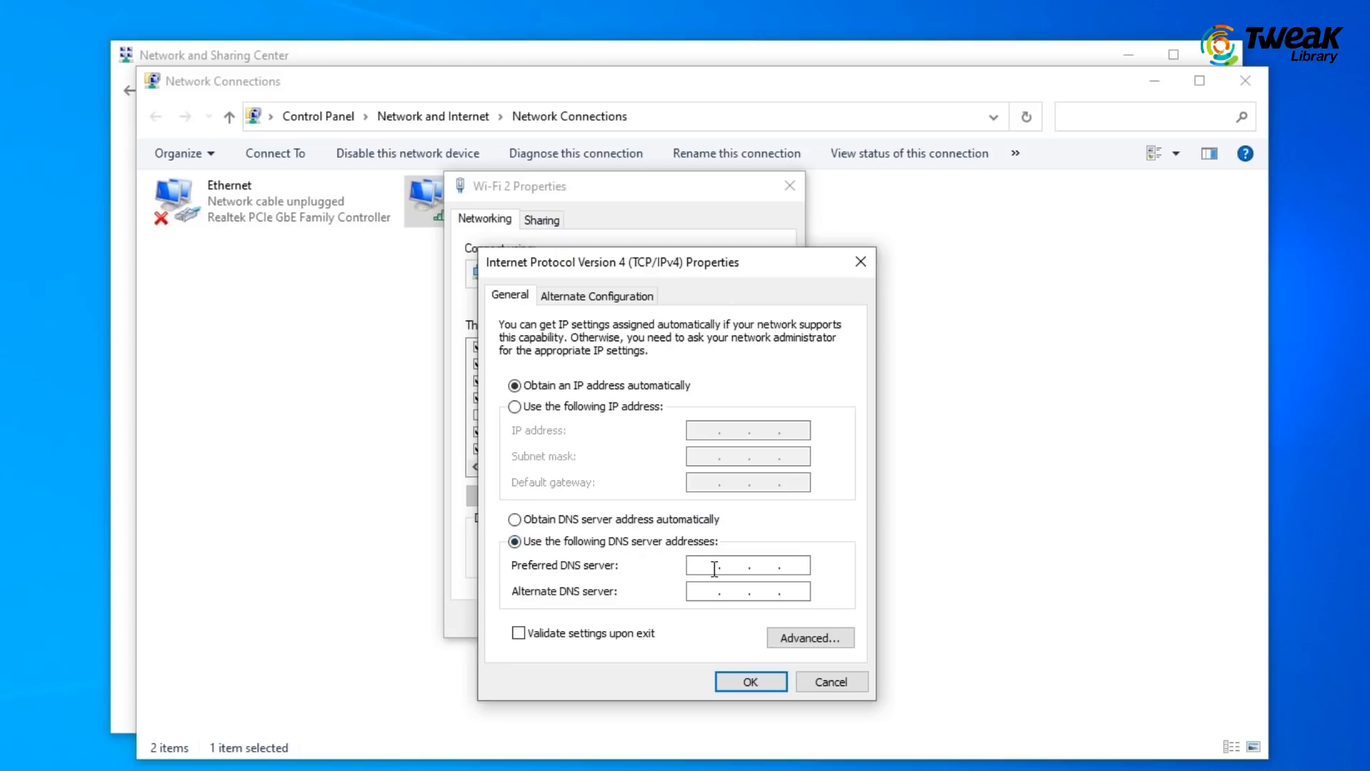
pyautogui.write('8.8.8.8')
pyautogui.write('4.4.4.4')
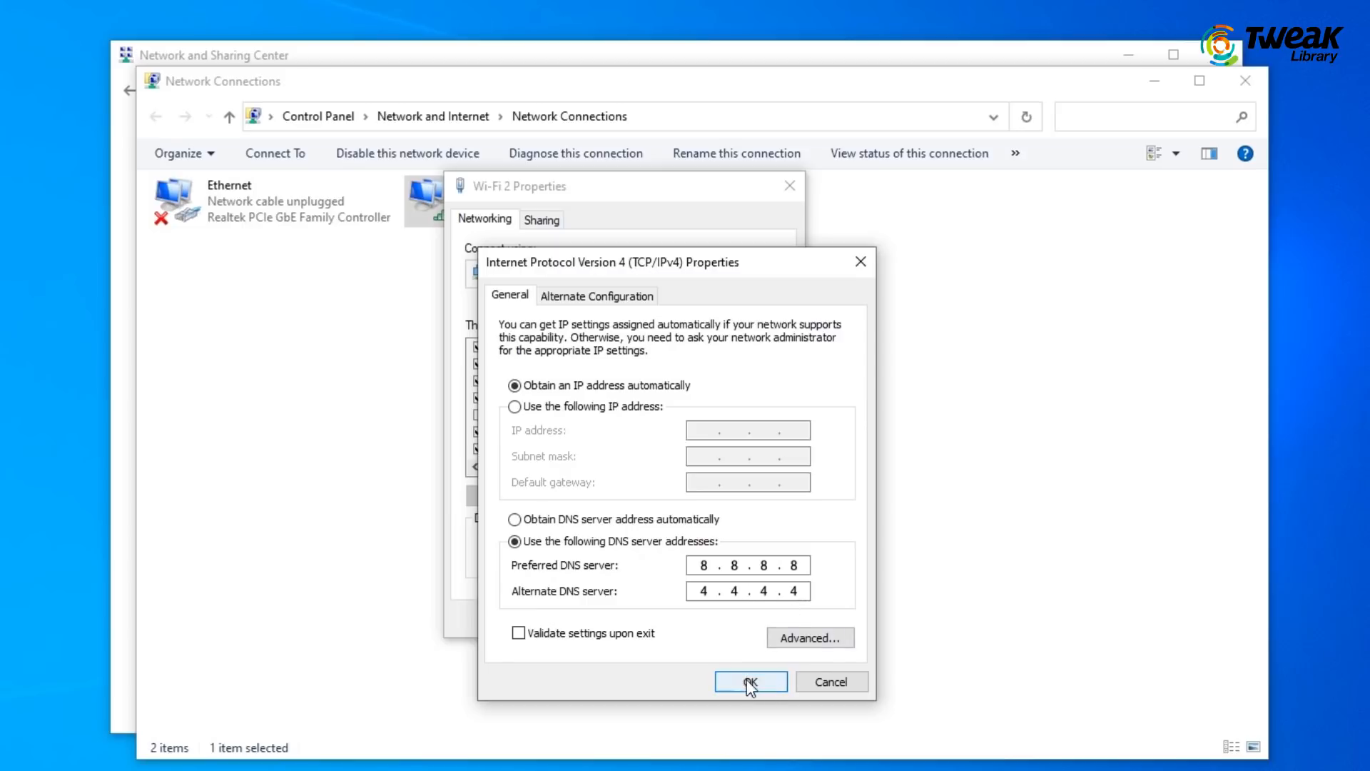
pyautogui.click(749, 681)
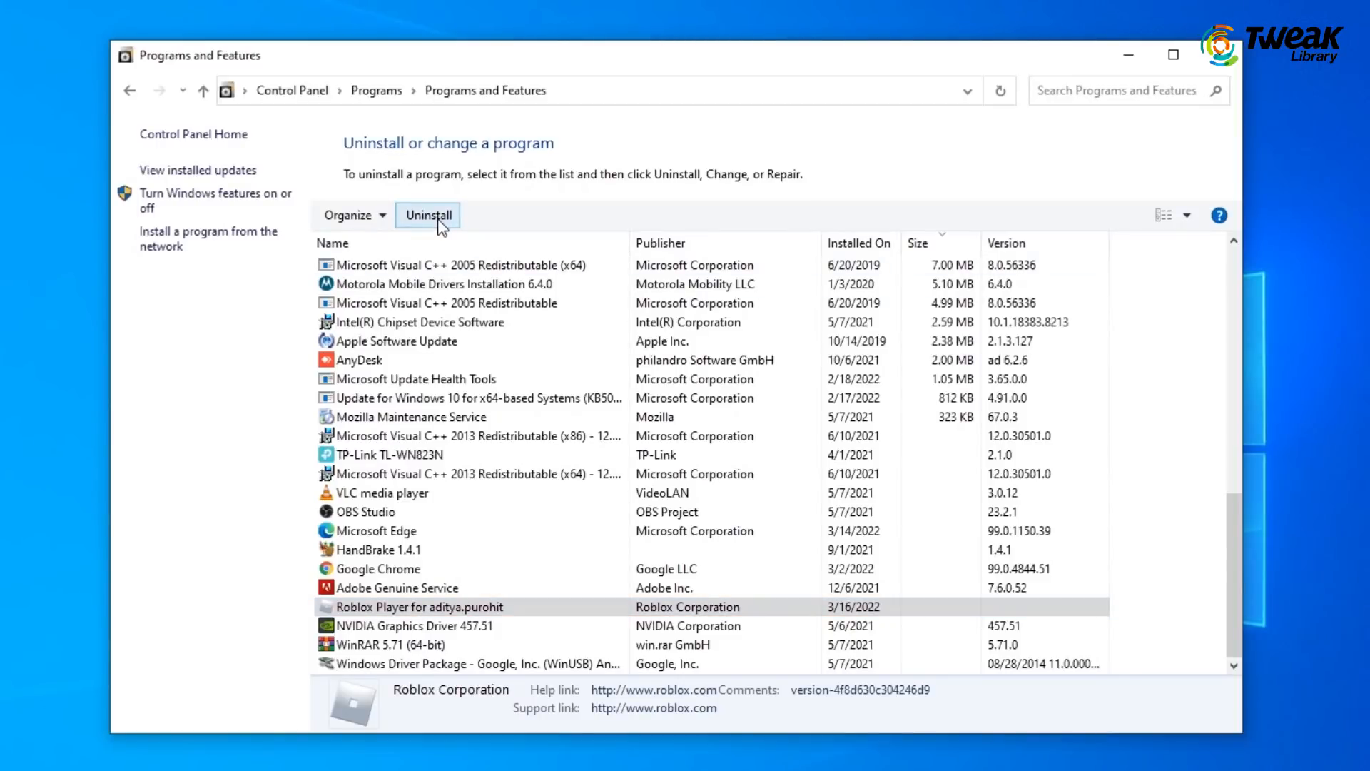
# Start the Roblox Player uninstaller from Programs and Features
pyautogui.click(428, 214)
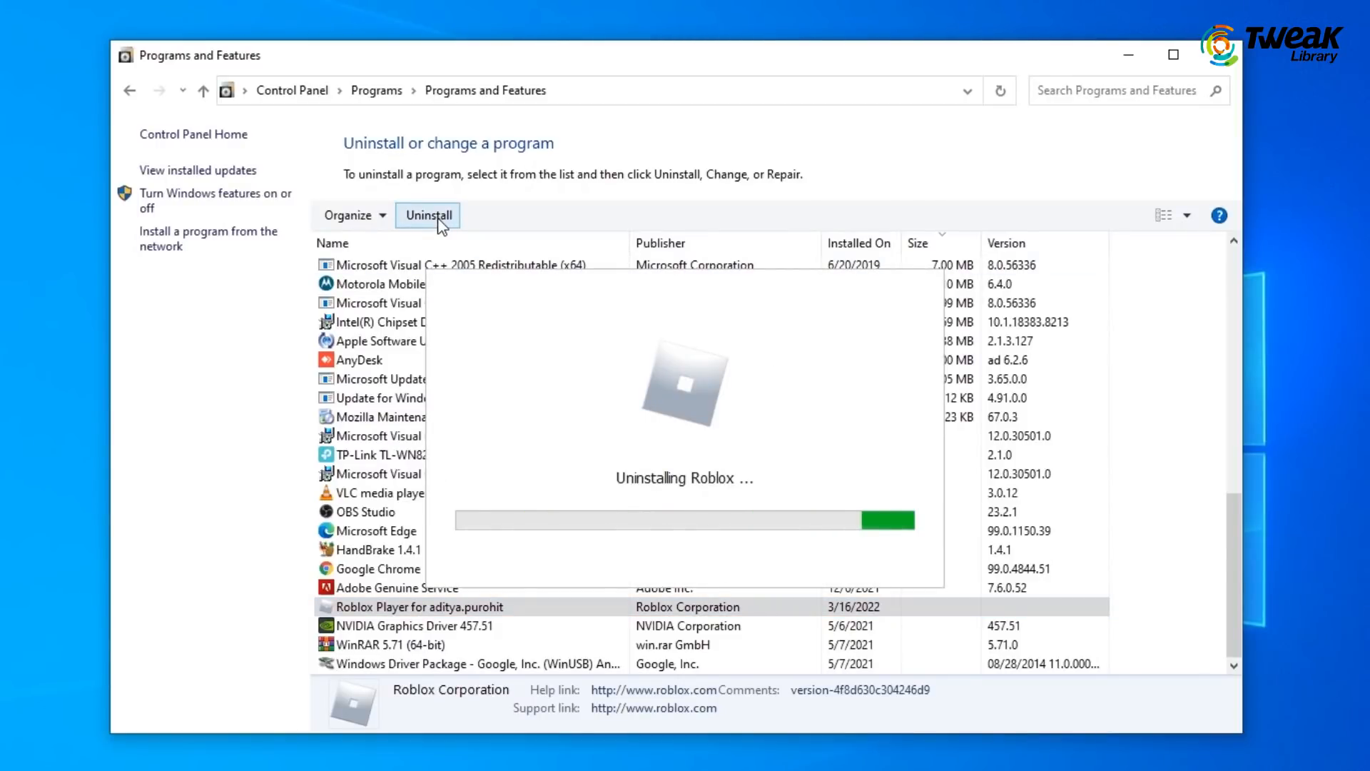